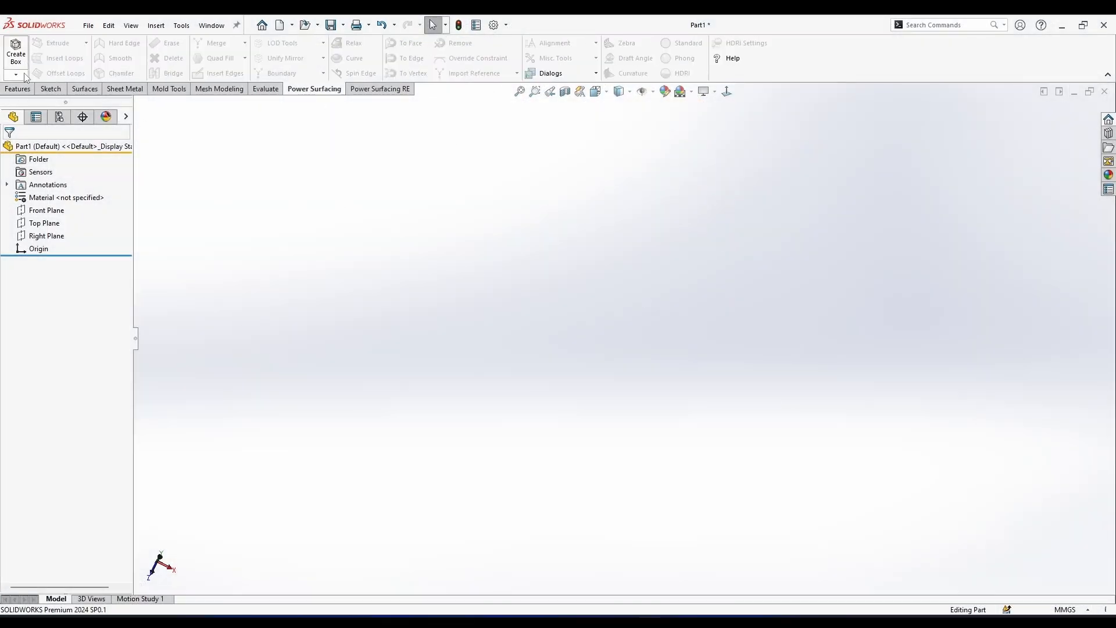
Step: Create a default Power Surfacing box body, shown as a subdivided sphere
left_click(15, 54)
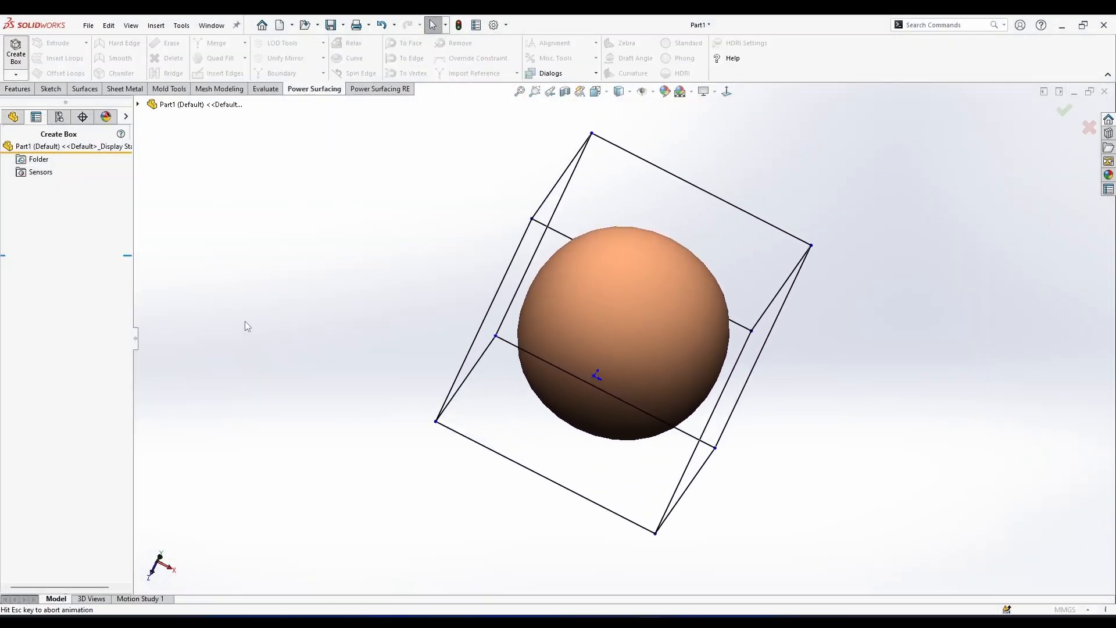
left_click(15, 54)
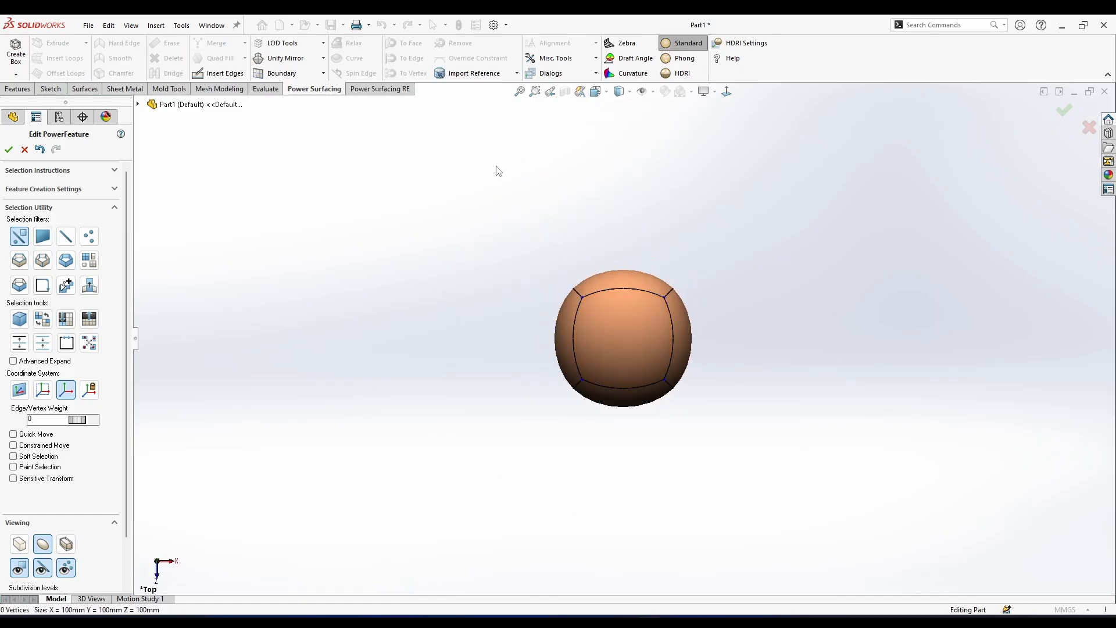
Step: Show the control cage, select the box's centre edge, and scale the box wider and flatter
left_click(622, 338)
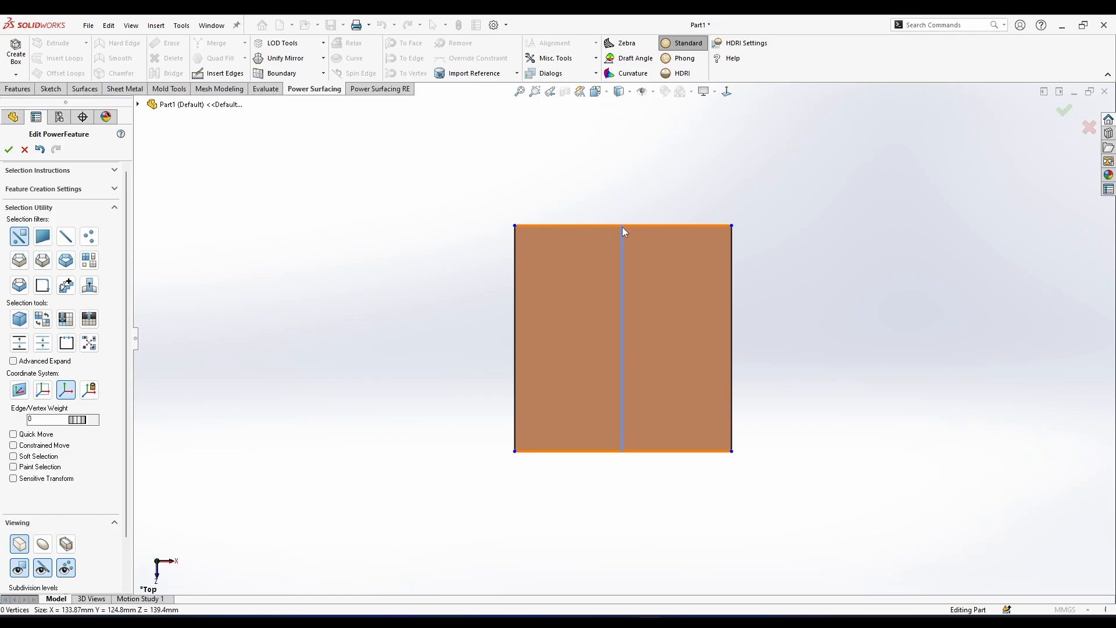
left_click(621, 338)
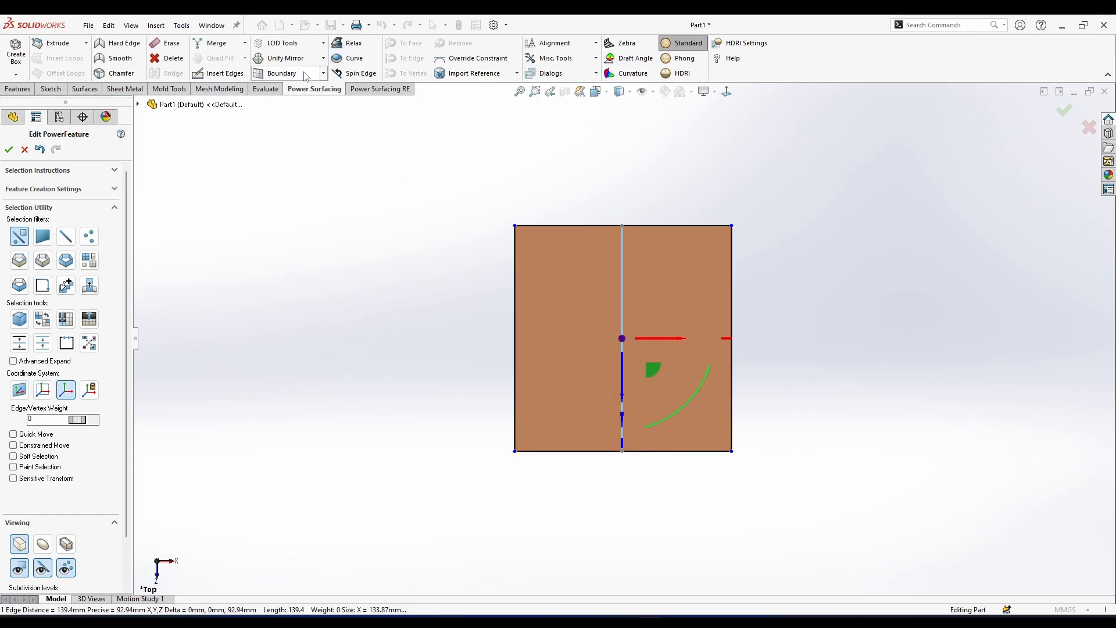
left_click(284, 73)
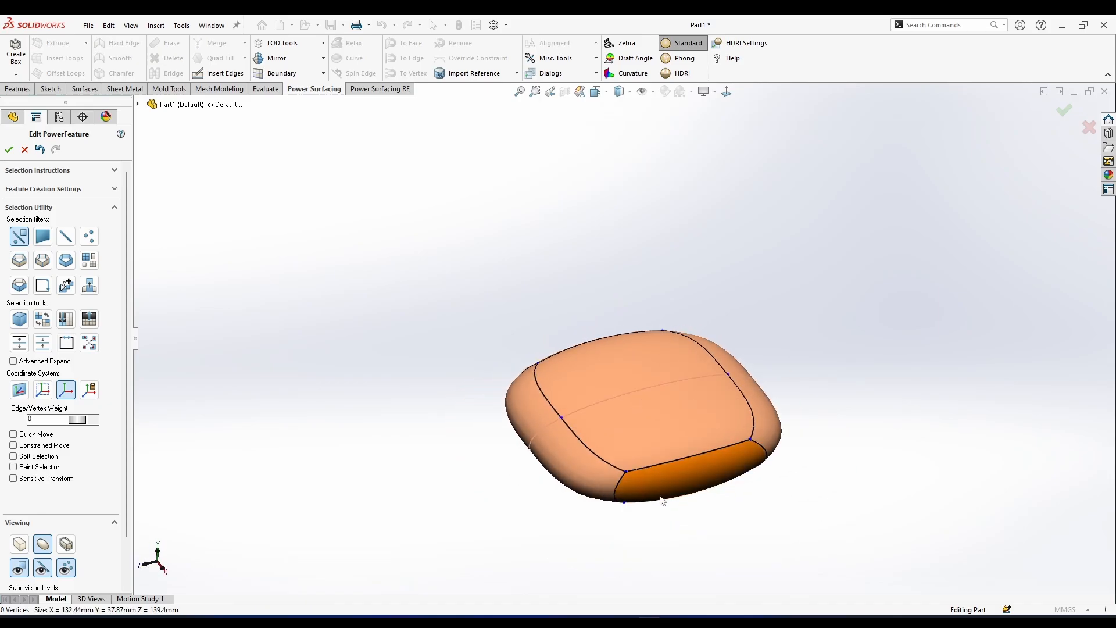
Step: Select the cushion's front-side edges and enter 24 in the manipulator to flatten it
left_click(626, 491)
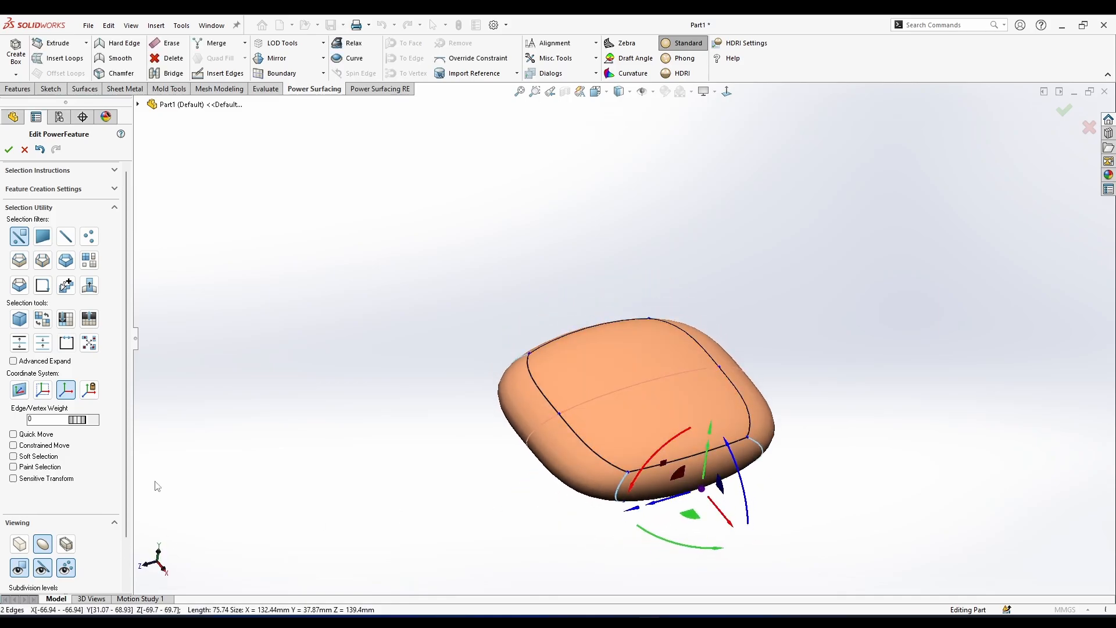
type("24")
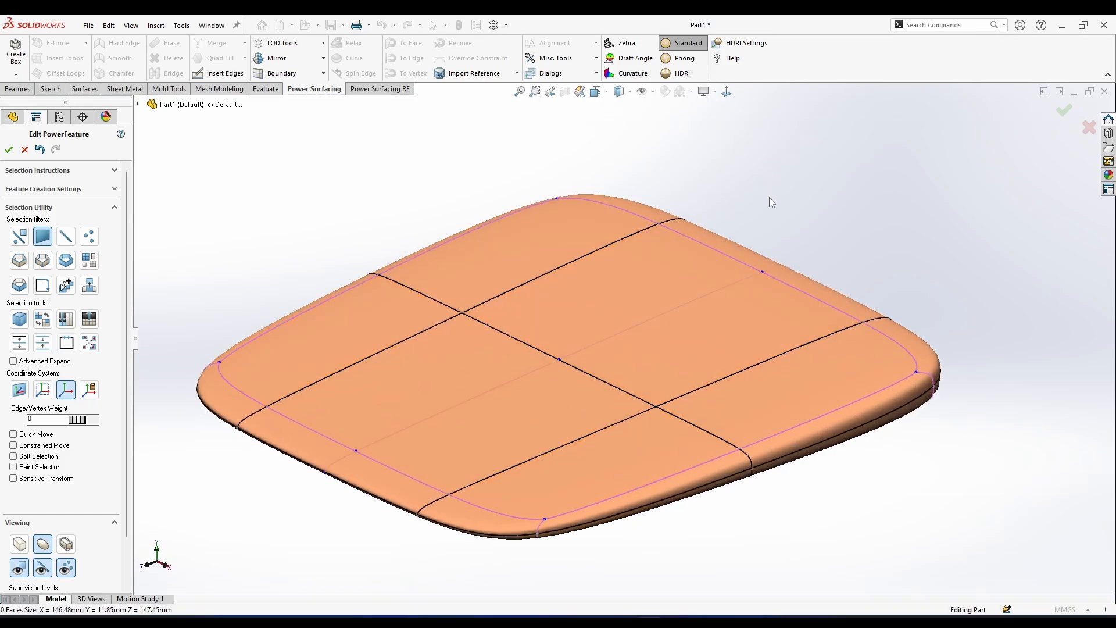
Step: Raise the top edge slightly in front view and add edge loops for a dense grid
left_click(659, 370)
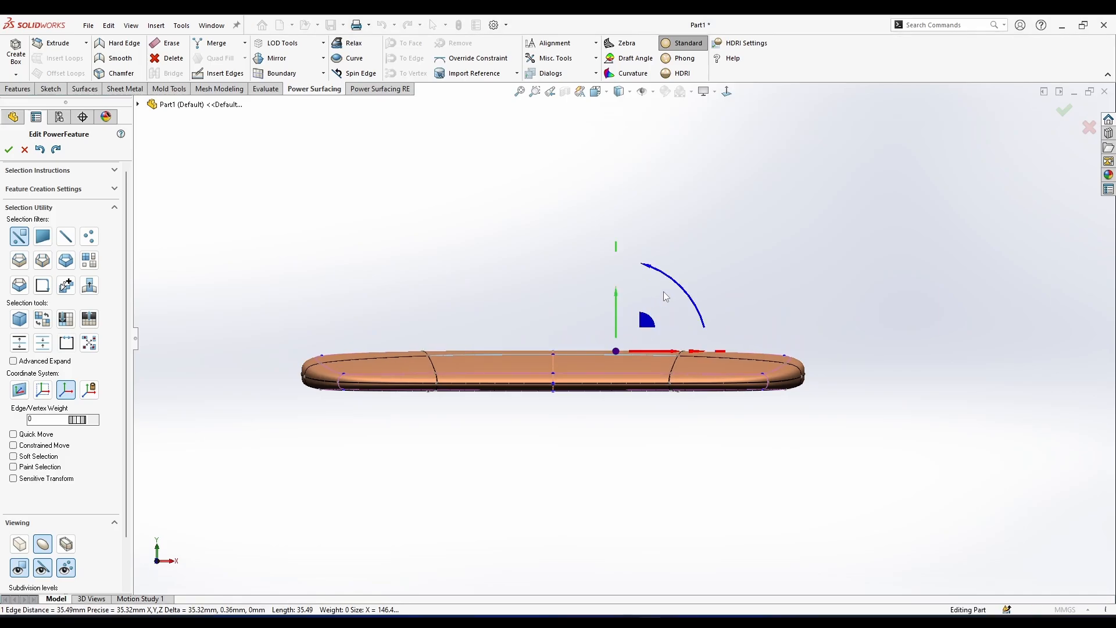
left_click(726, 91)
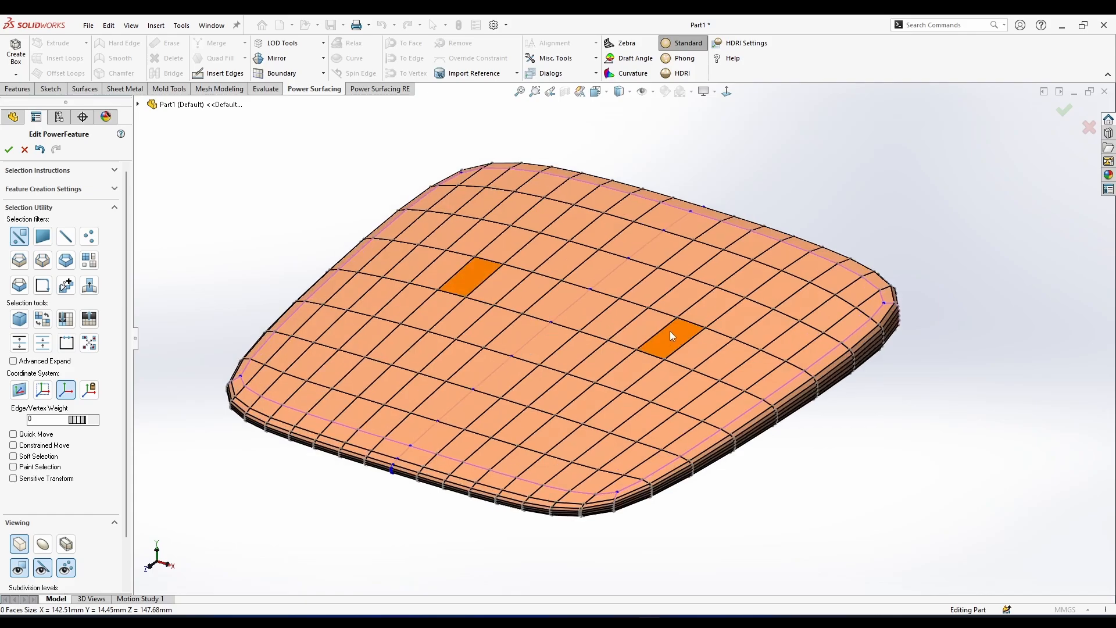
Step: Select top faces and scale them outward until the slab is about 152 mm wide
left_click(672, 334)
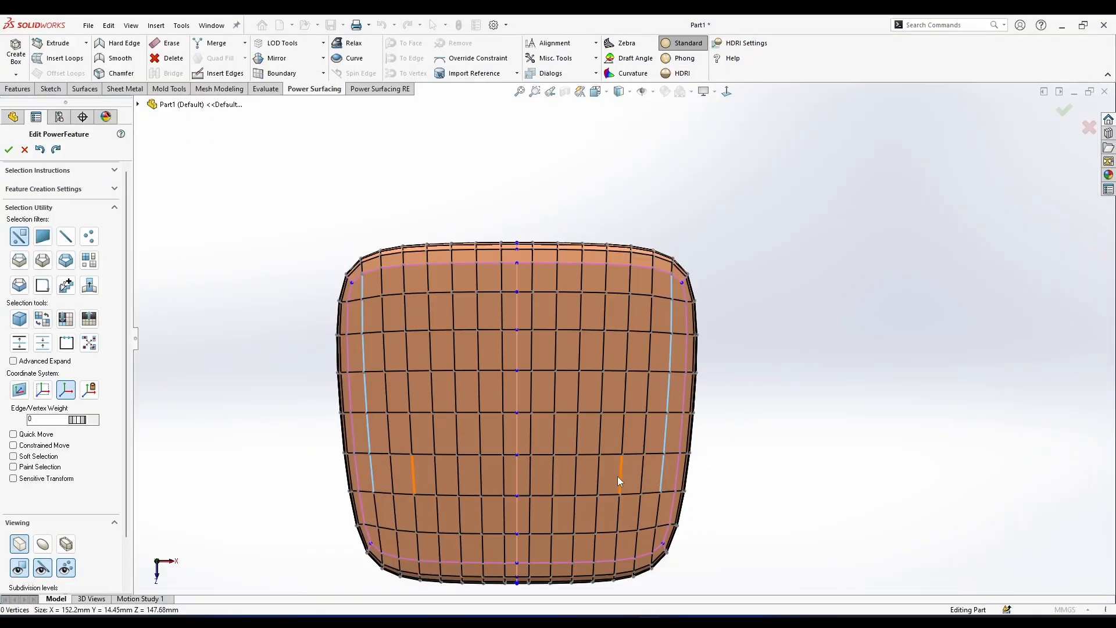
Step: Select edge columns and groove edge loops, inserting parallel edge loops along the grooves
left_click(605, 293)
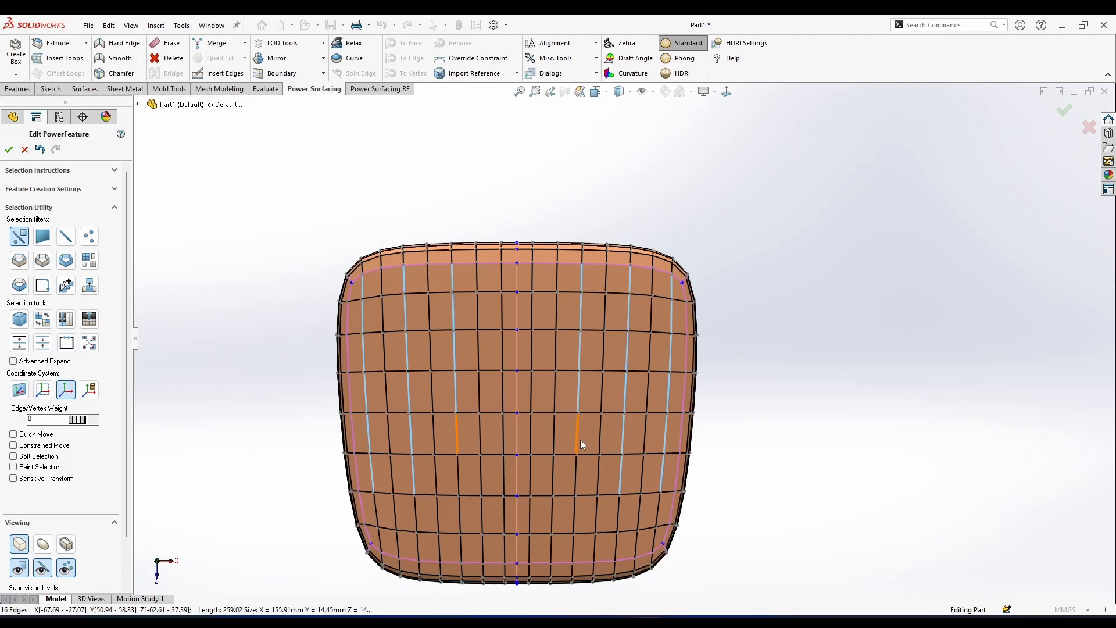
left_click(552, 477)
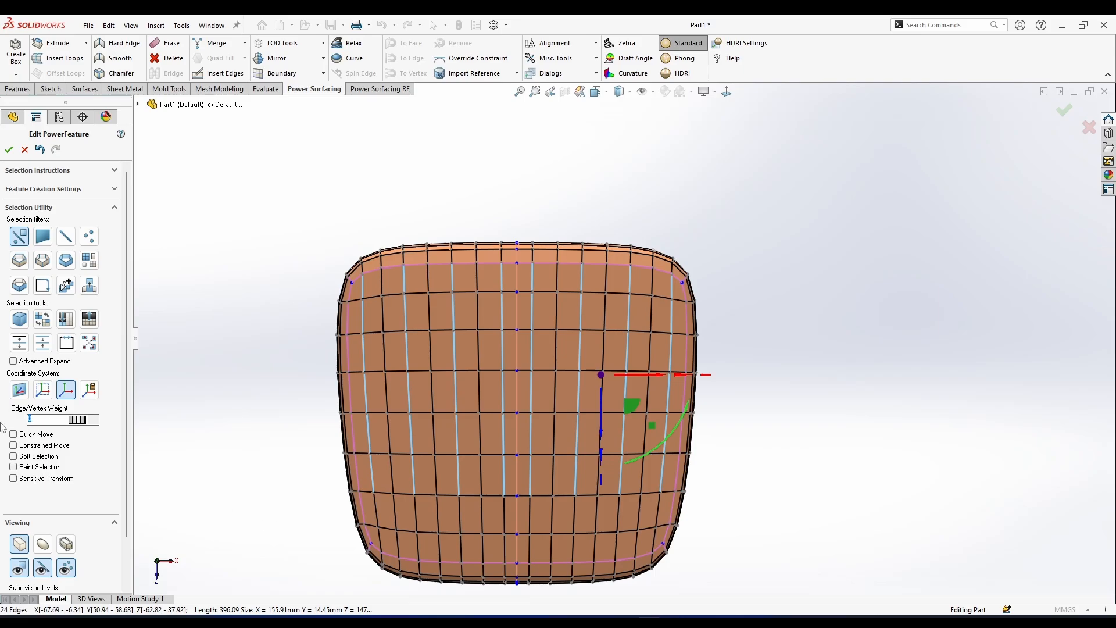
mouse_move(118, 43)
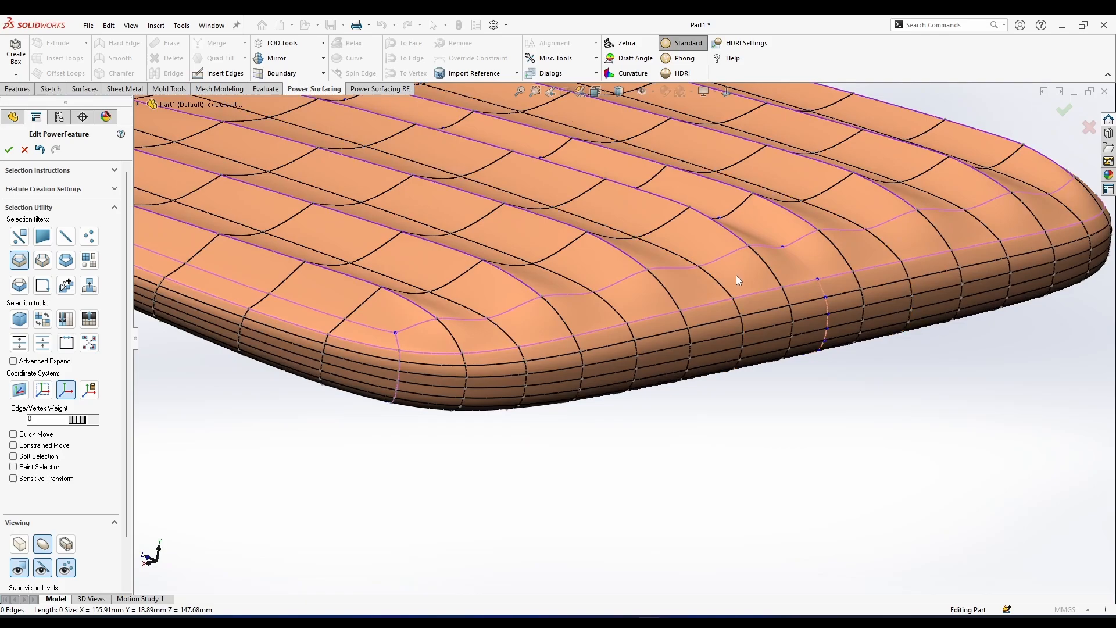
left_click(676, 298)
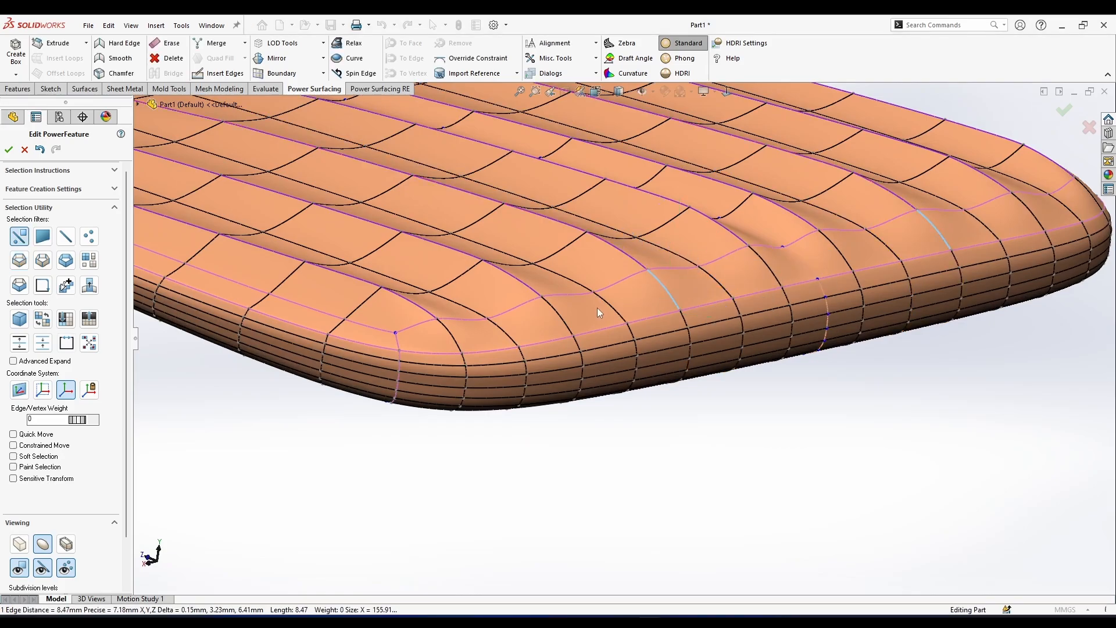
left_click(840, 256)
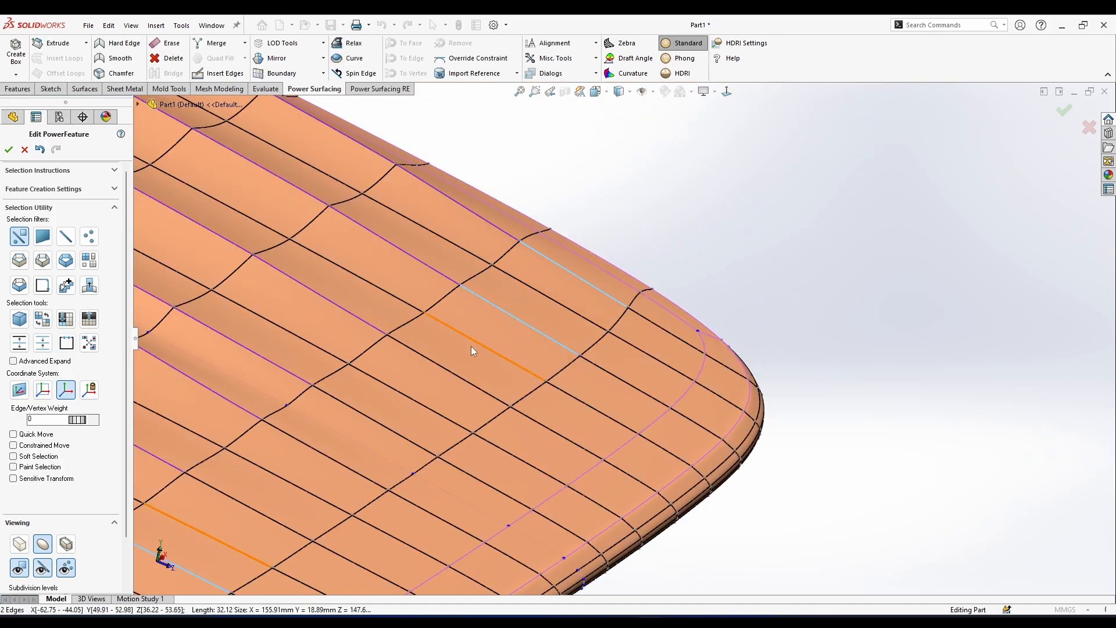
left_click(519, 320)
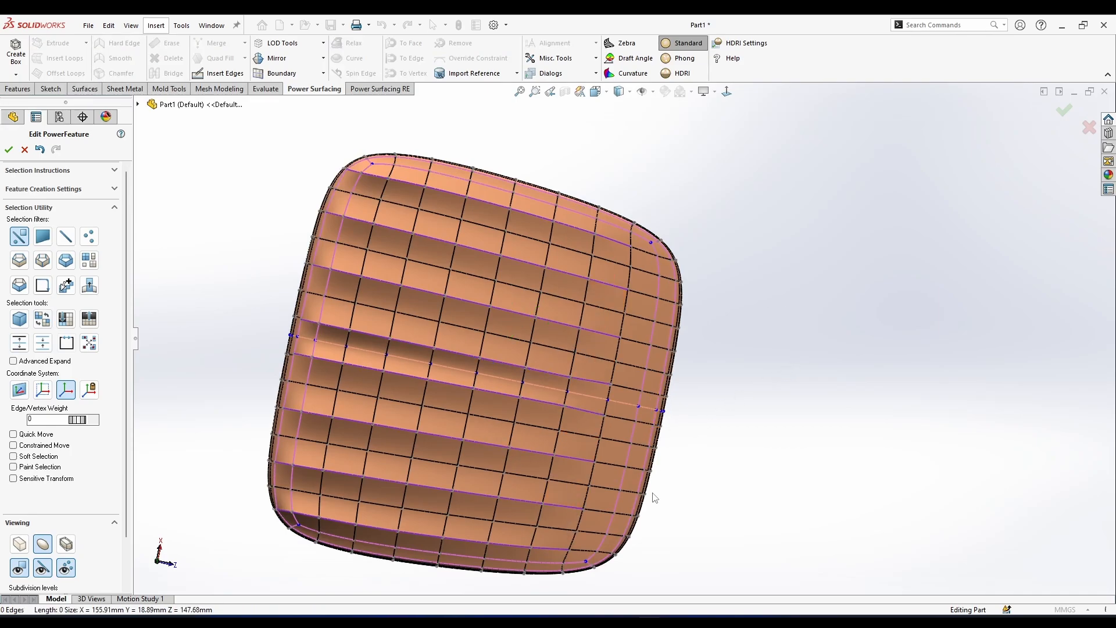
Step: Select the cushion vertices and drag them about 0.45 mm with the move arrow
left_click(727, 91)
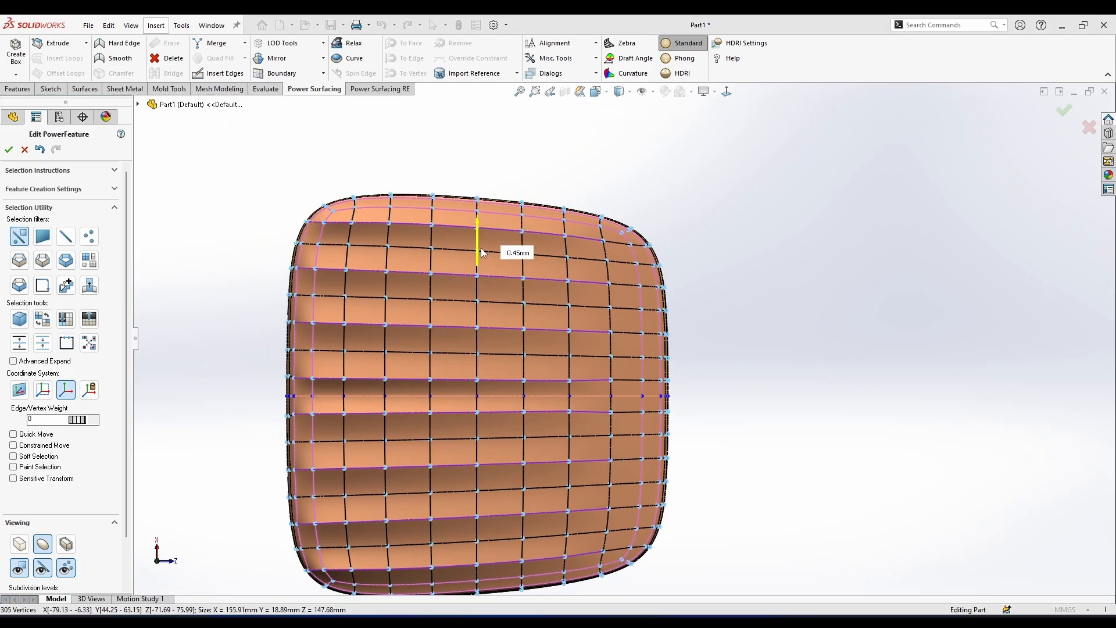
left_click_drag(477, 249, 477, 224)
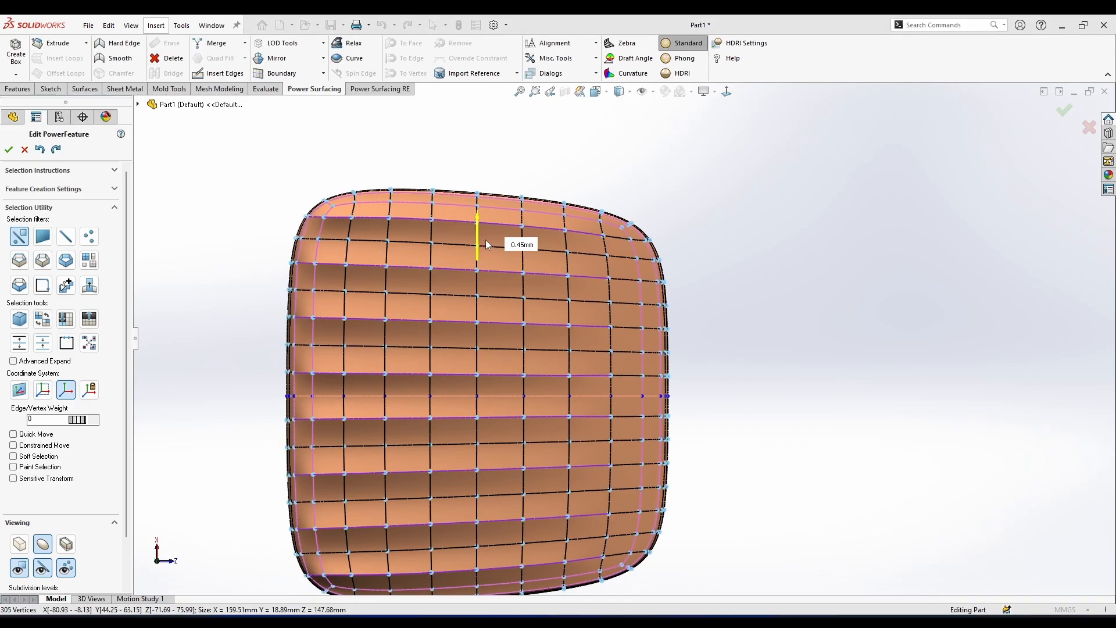
left_click_drag(477, 242, 476, 149)
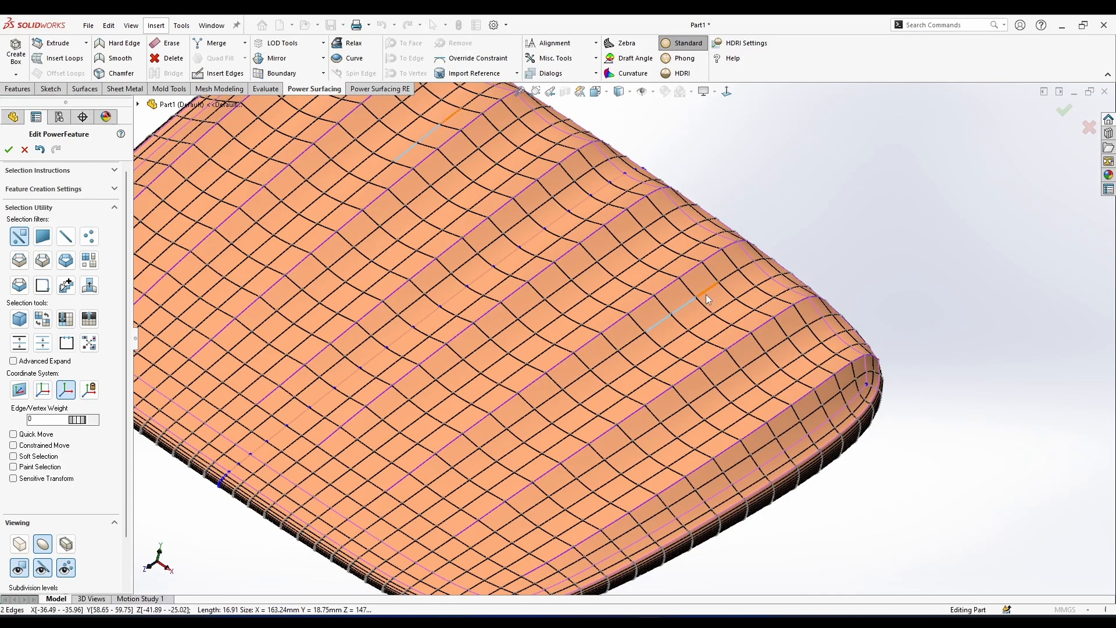
Step: Select two top edges and switch to smooth surface display without mesh lines
left_click(719, 292)
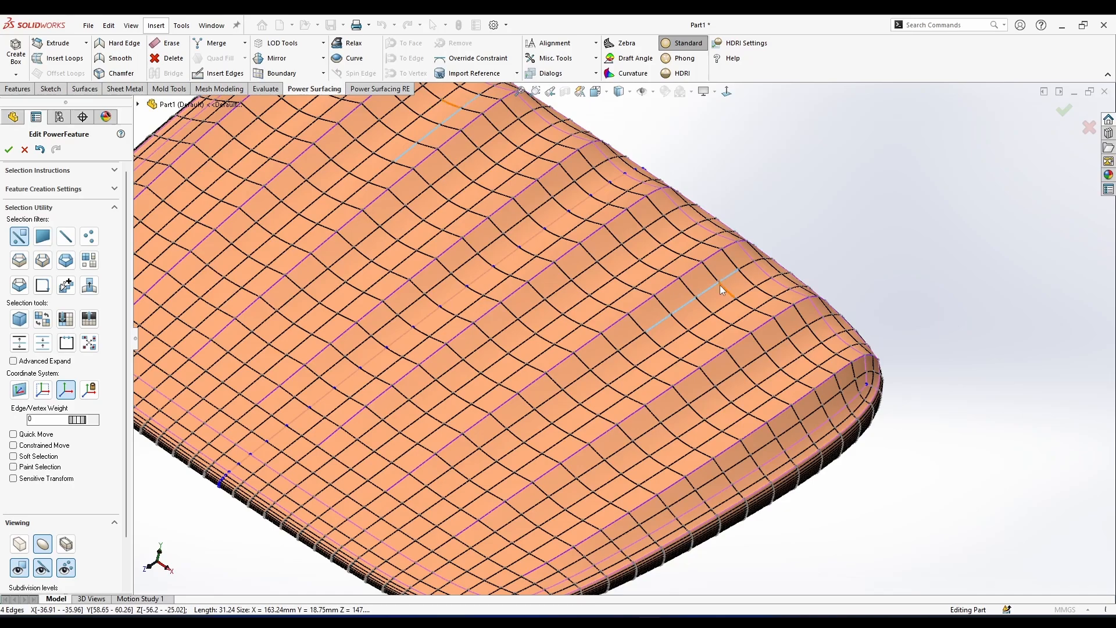
left_click(520, 416)
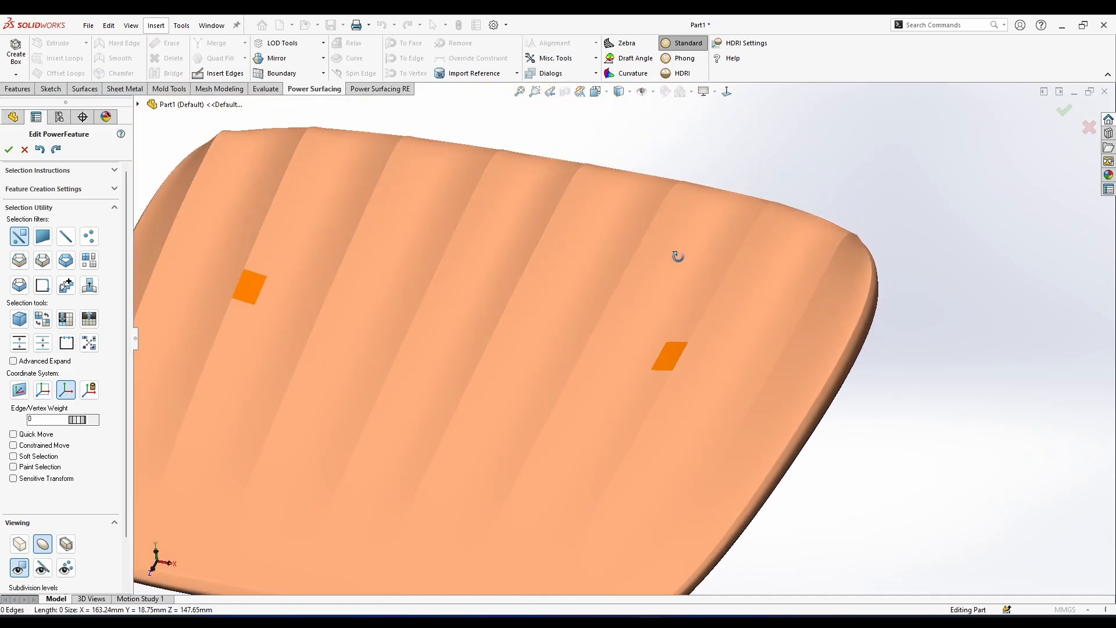
Step: Apply Phong shading and HDRI rendering, then open HDRI Settings with red material colour
left_click(665, 58)
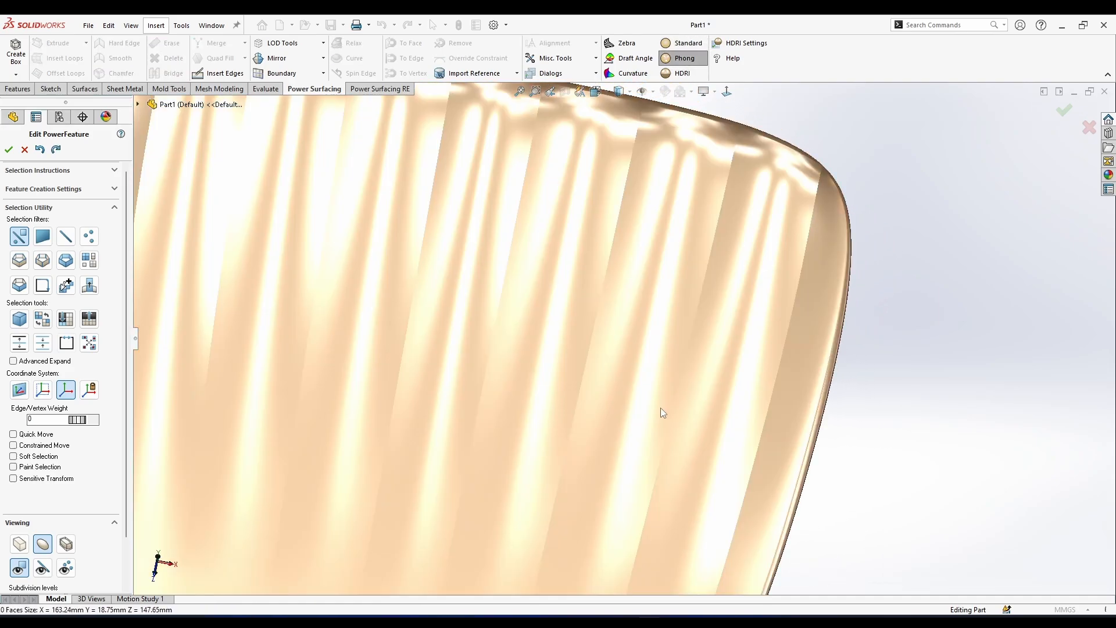
left_click(681, 73)
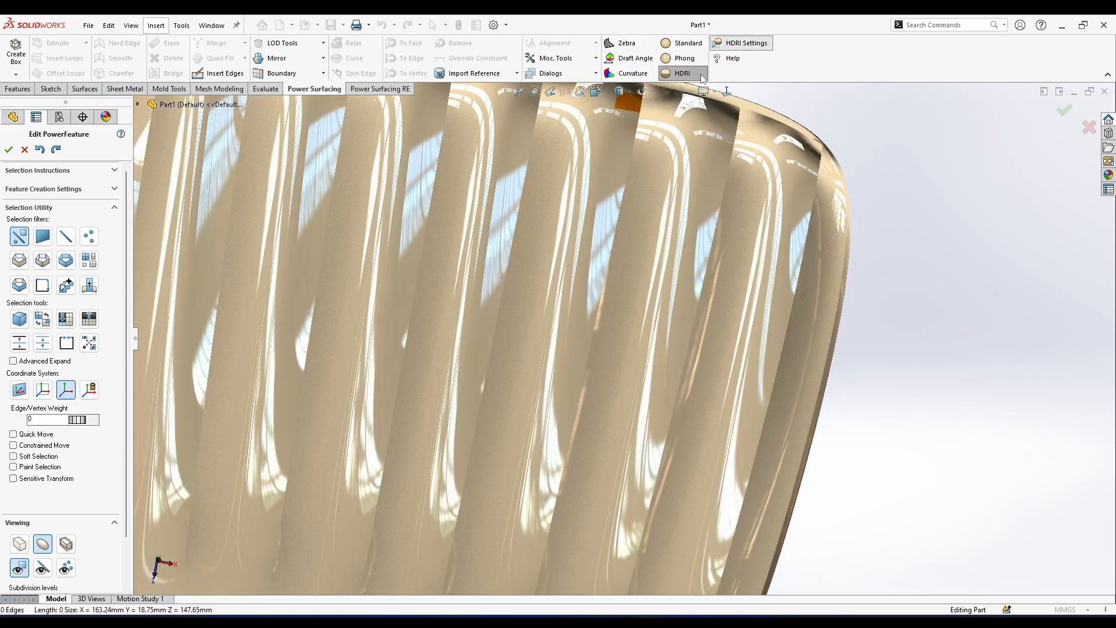
left_click(681, 72)
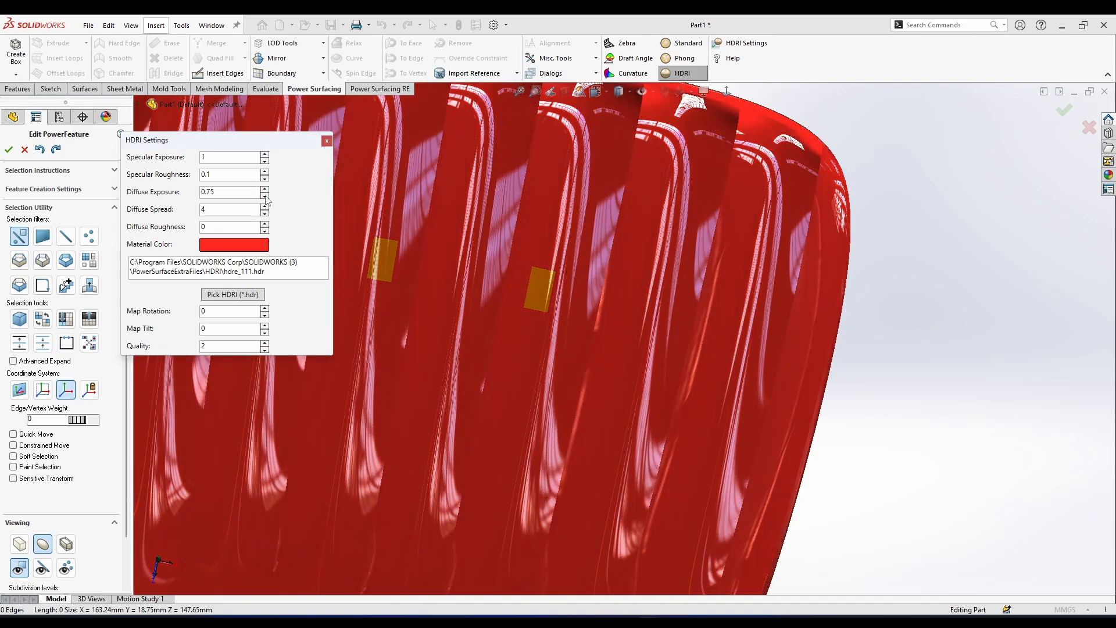
Step: Raise the HDRI Diffuse Exposure from 0.75 to 1.75
left_click(264, 190)
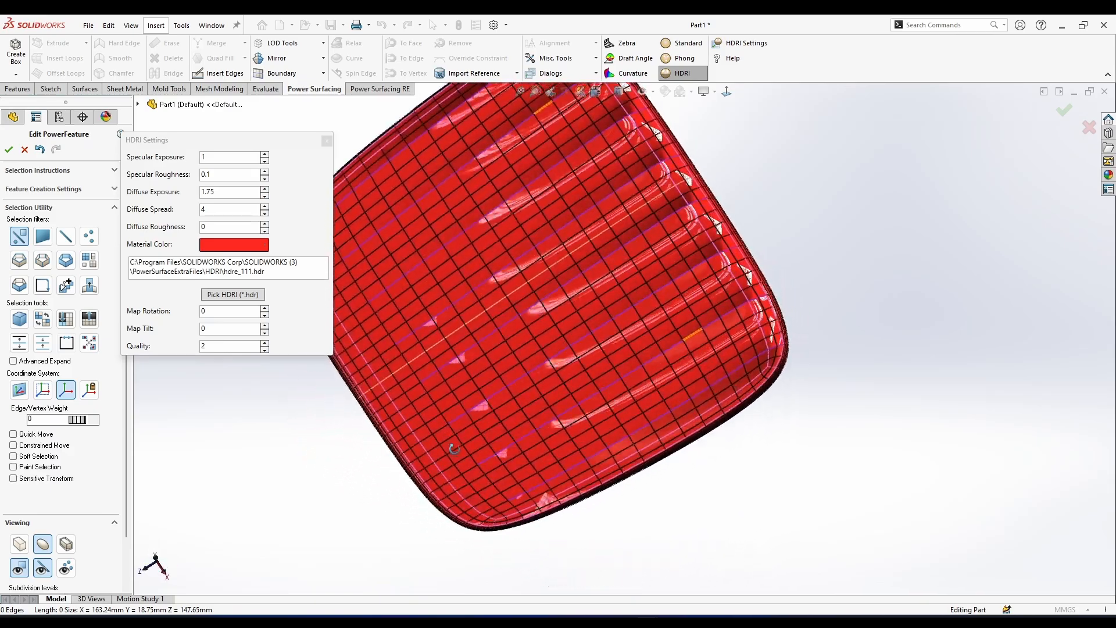
Step: Display zebra stripes on the grooved cushion to check surface smoothness
left_click(625, 42)
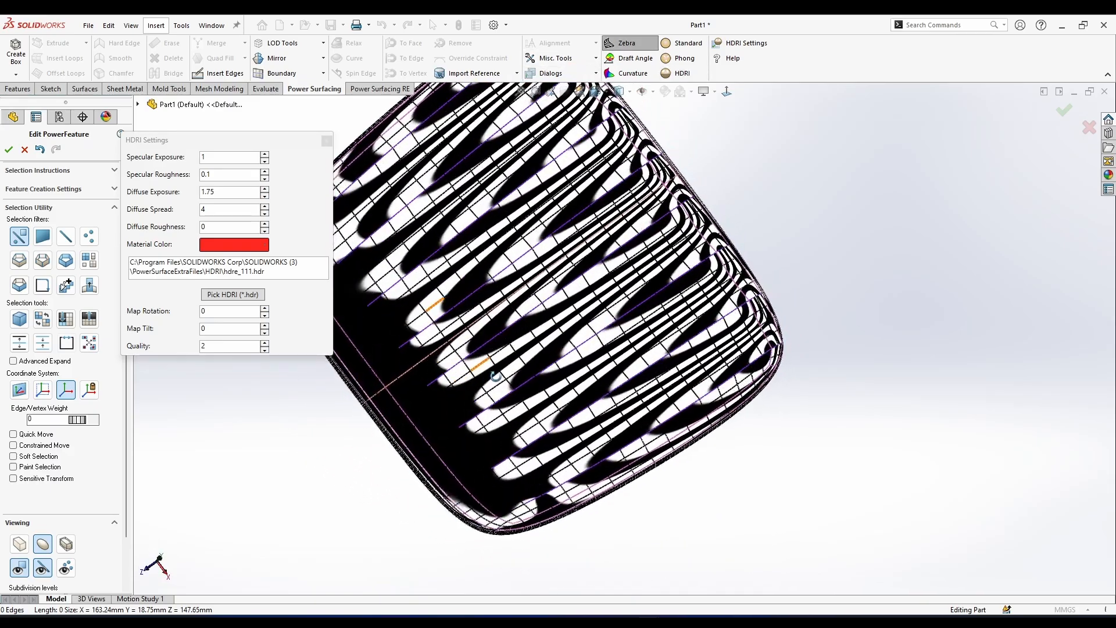